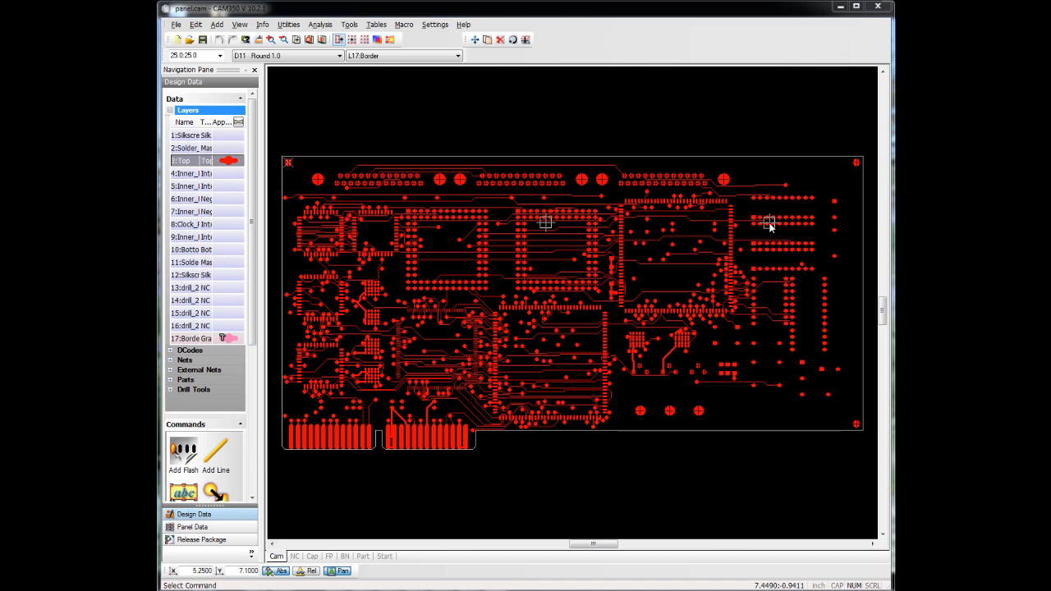
# Move the loaded board into the Panel Editor and enter panel setup mode
pyautogui.click(289, 24)
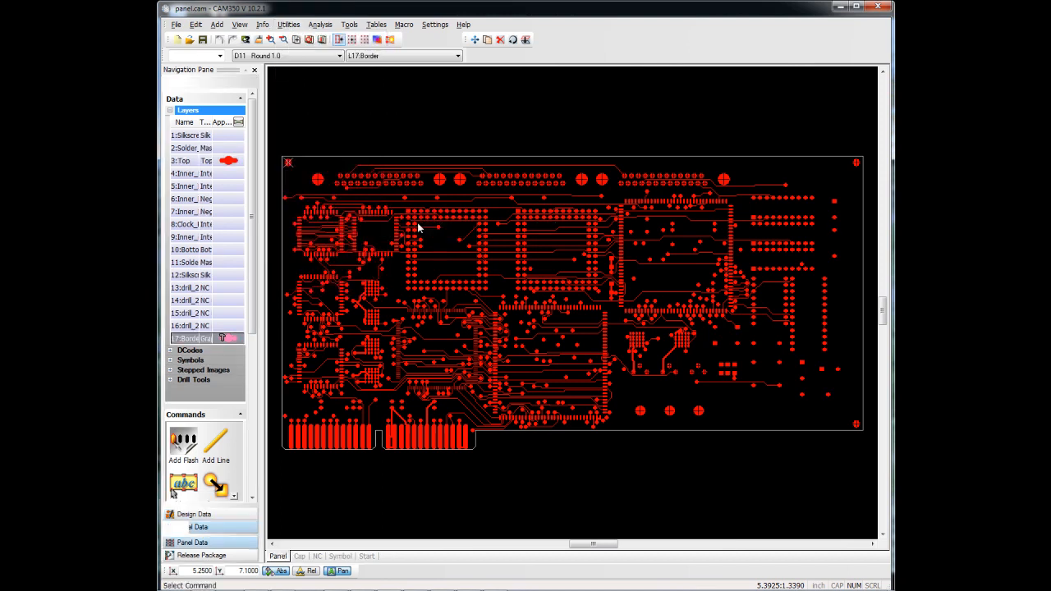
pyautogui.click(190, 527)
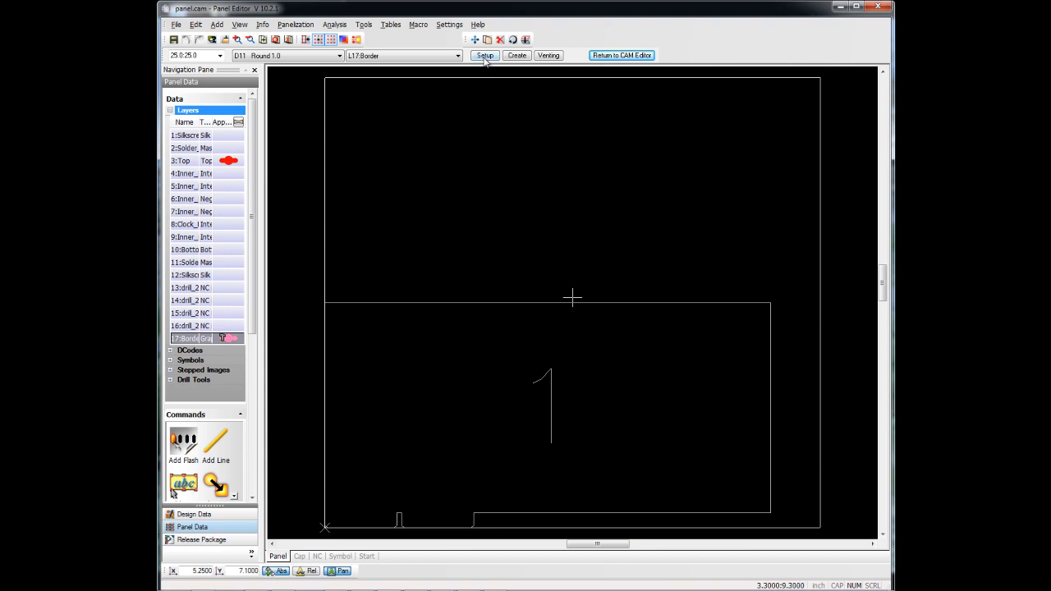
# Set the panel size to 11.0 by 11.0 inches with 0.5-inch border spacing
pyautogui.click(483, 56)
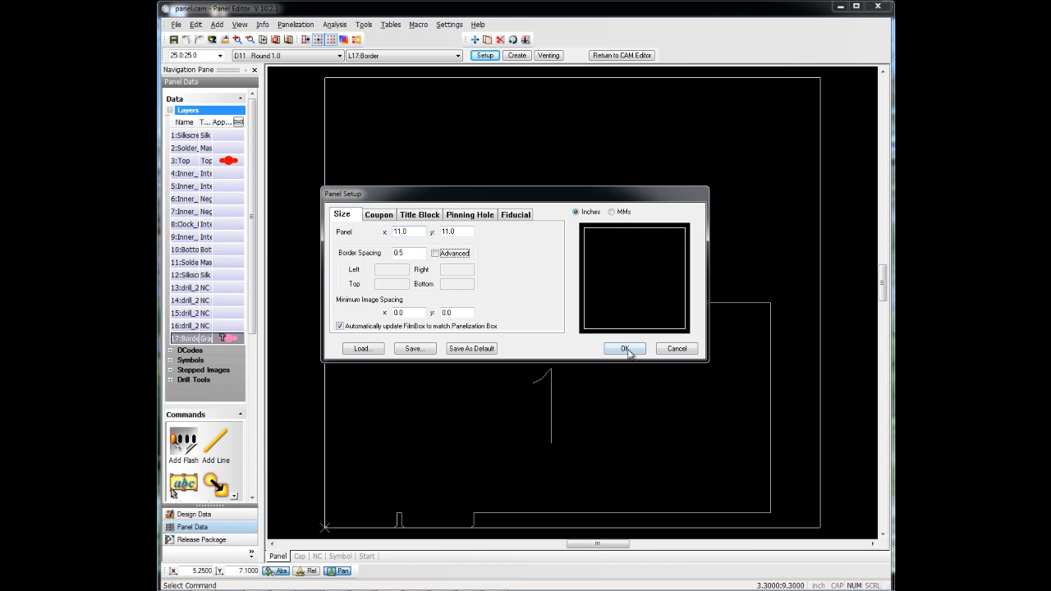
pyautogui.click(624, 348)
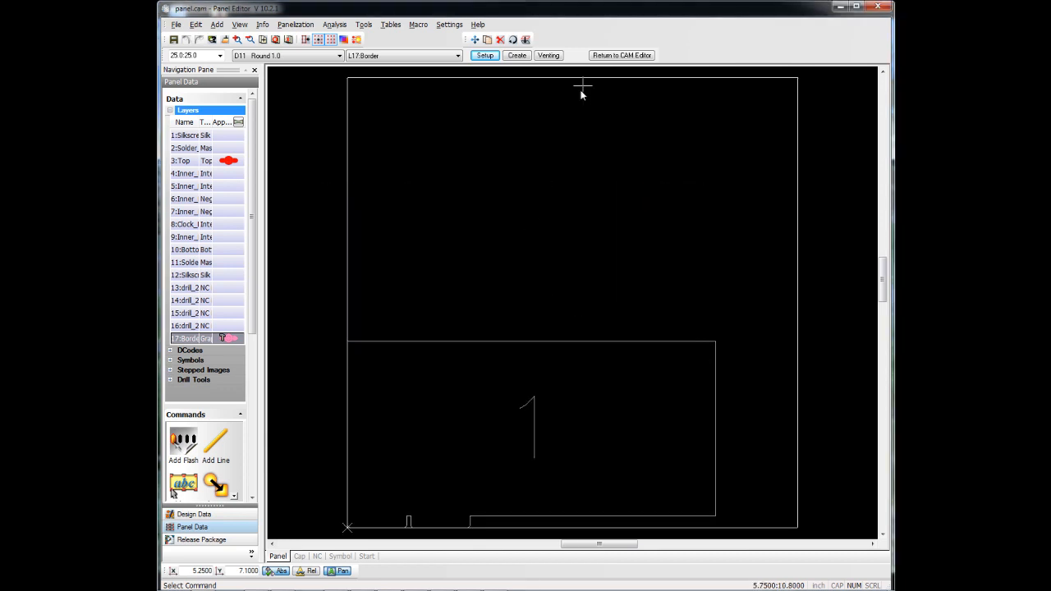
# Create the panel with 1 X copy and 2 Y copies at zero top/bottom spacing
pyautogui.click(516, 55)
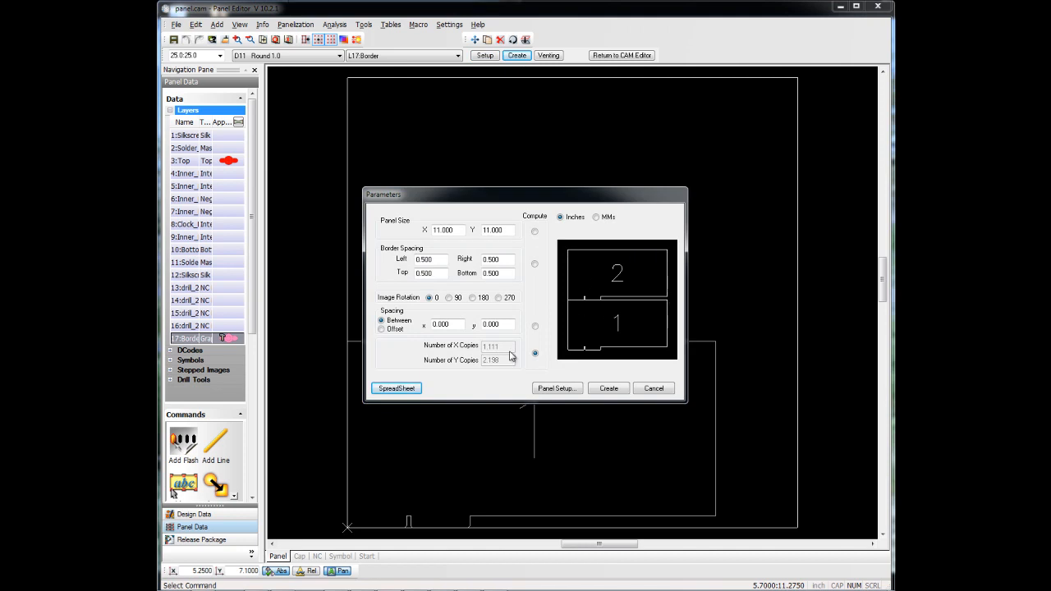
pyautogui.moveTo(590, 374)
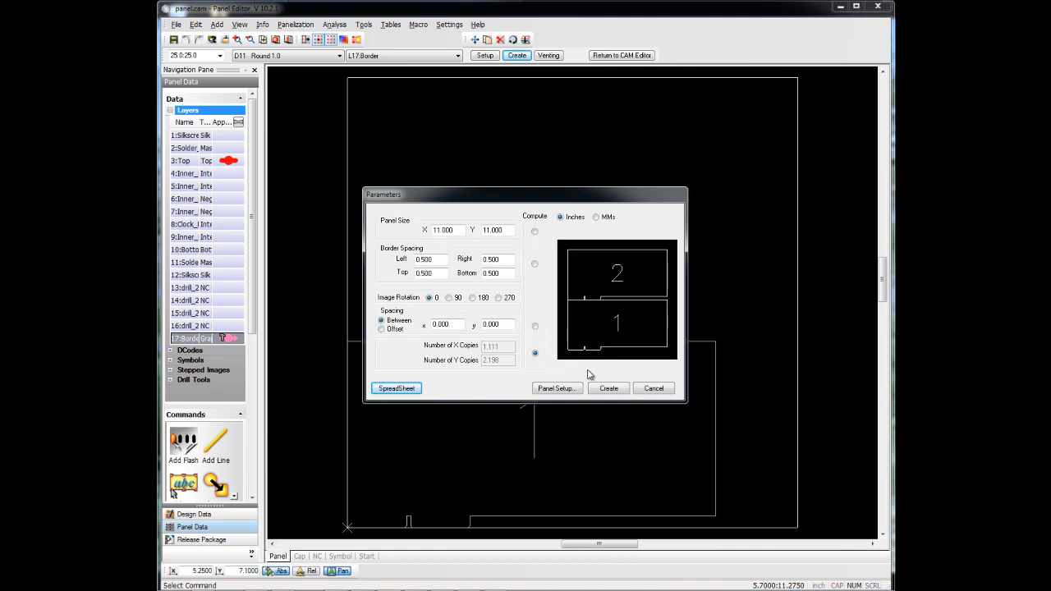
pyautogui.moveTo(498, 370)
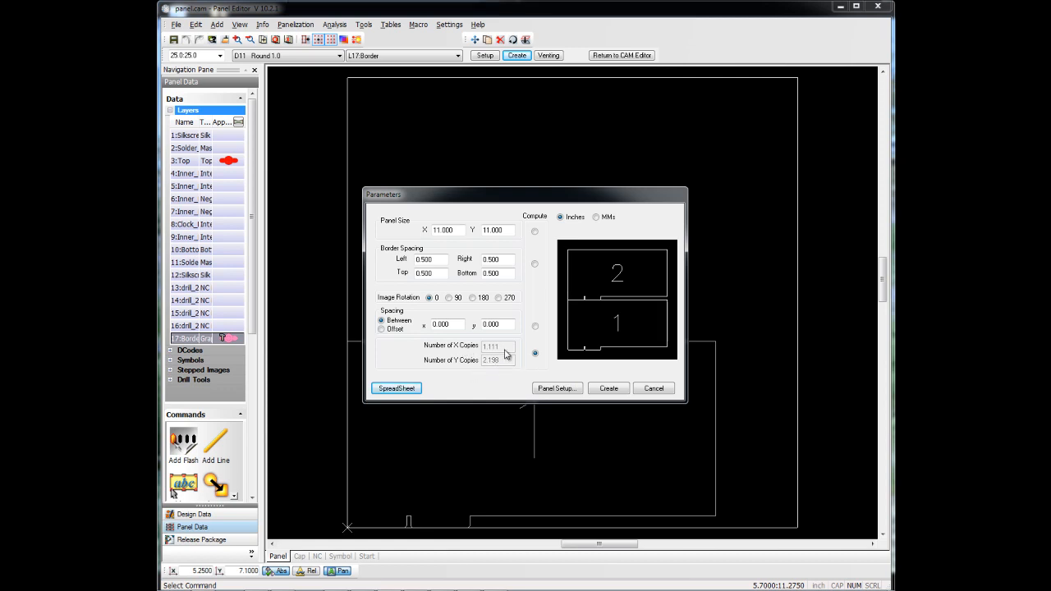
pyautogui.moveTo(480, 371)
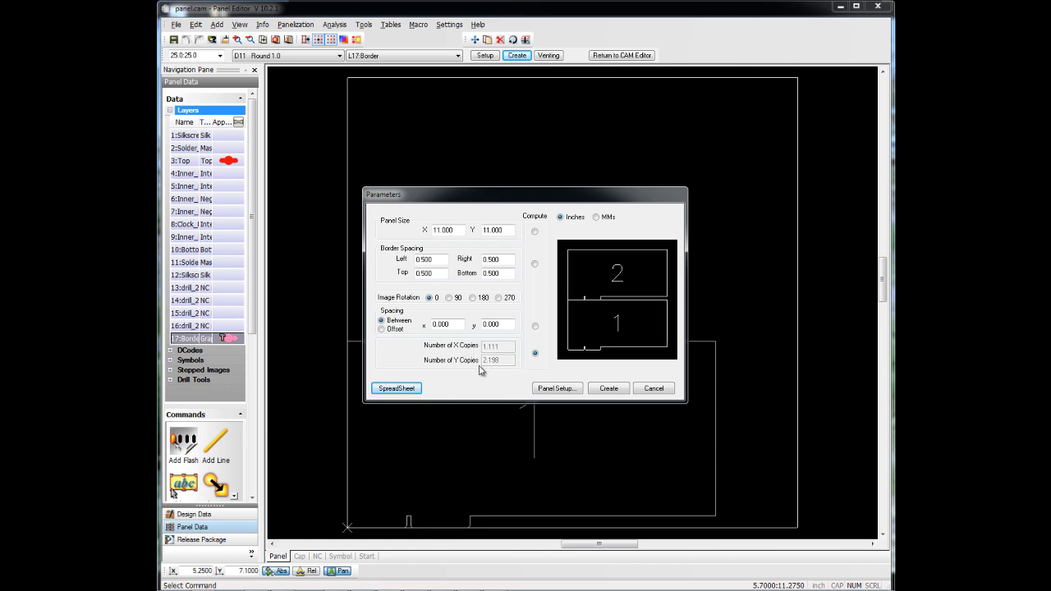
pyautogui.moveTo(562, 351)
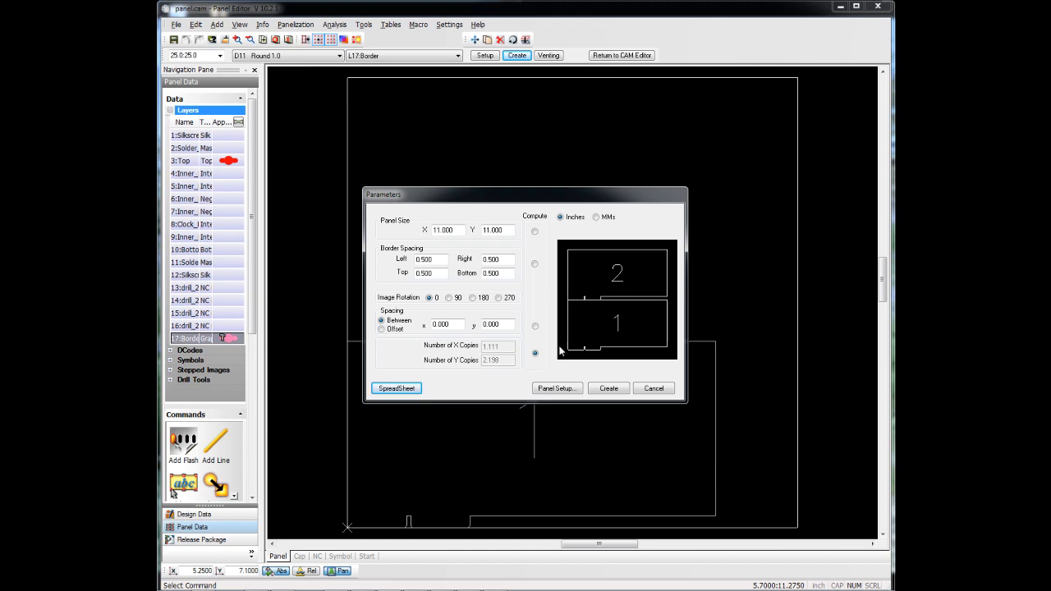
pyautogui.moveTo(546, 236)
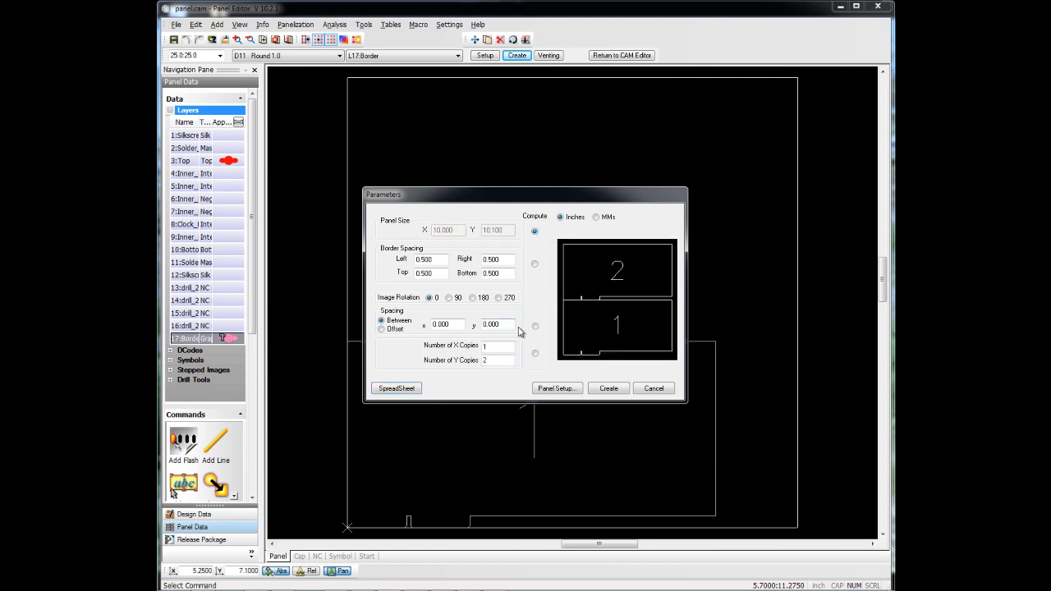
pyautogui.moveTo(527, 372)
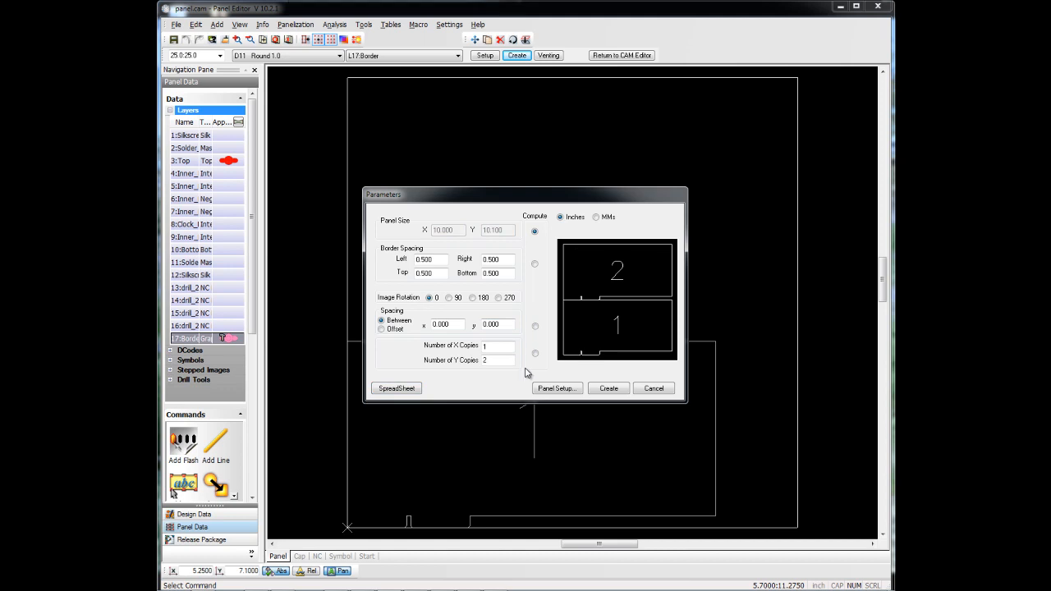
pyautogui.moveTo(595, 363)
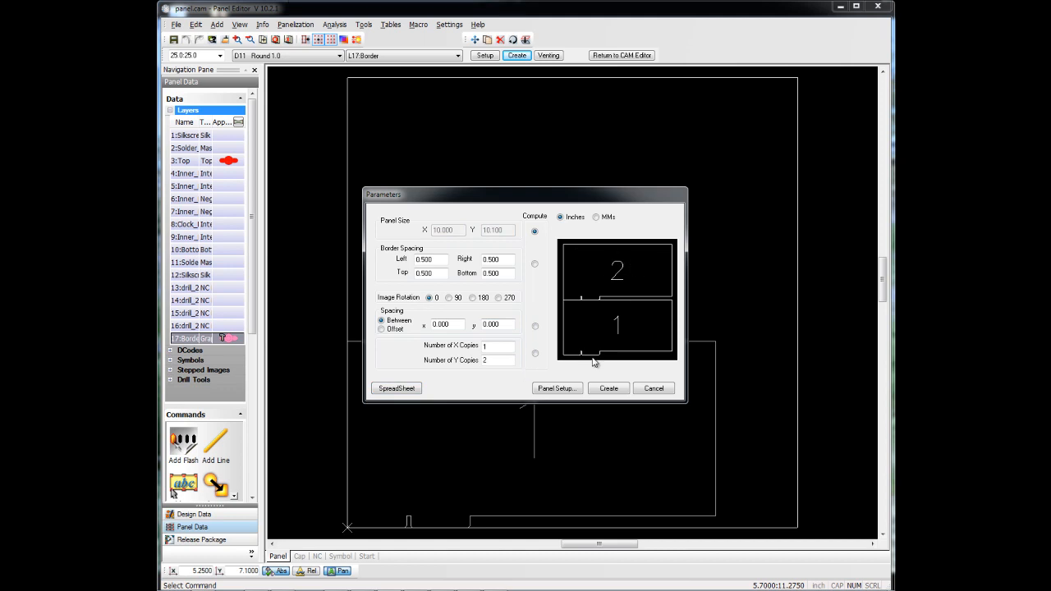
pyautogui.moveTo(520, 361)
pyautogui.write('0.000')
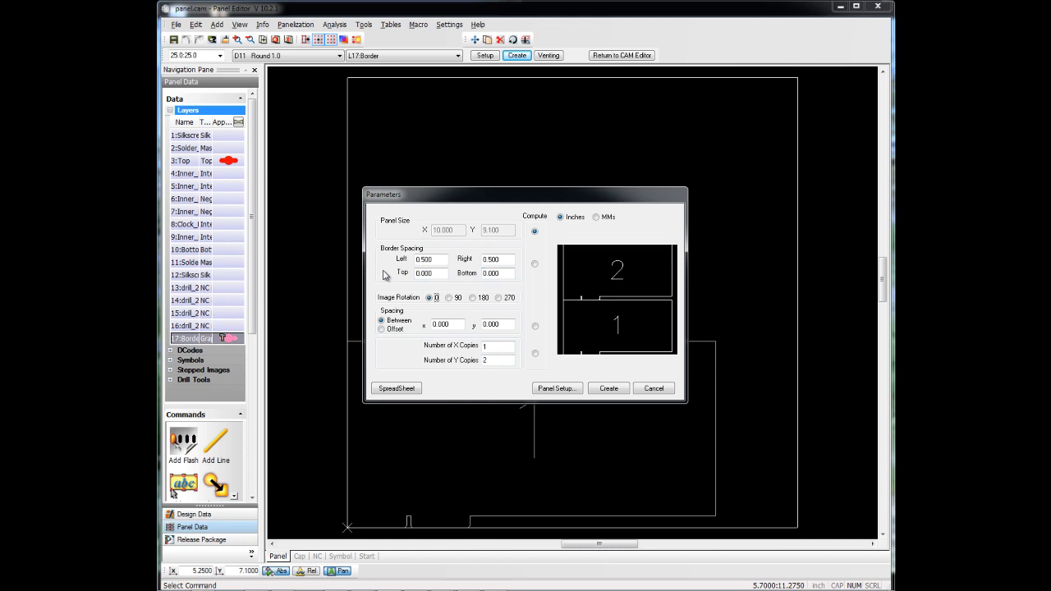
pyautogui.moveTo(583, 358)
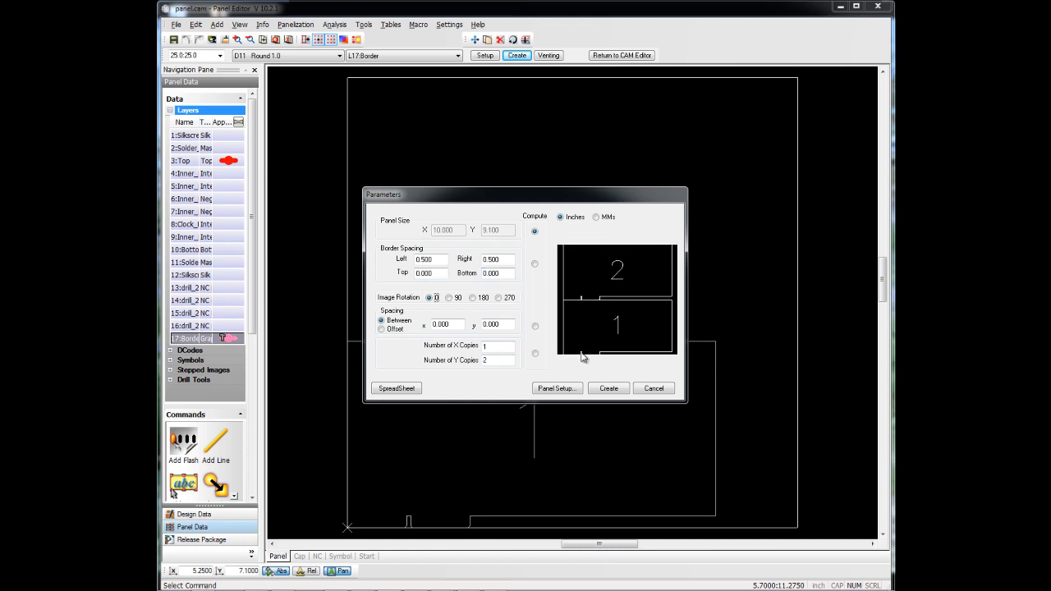
pyautogui.moveTo(588, 299)
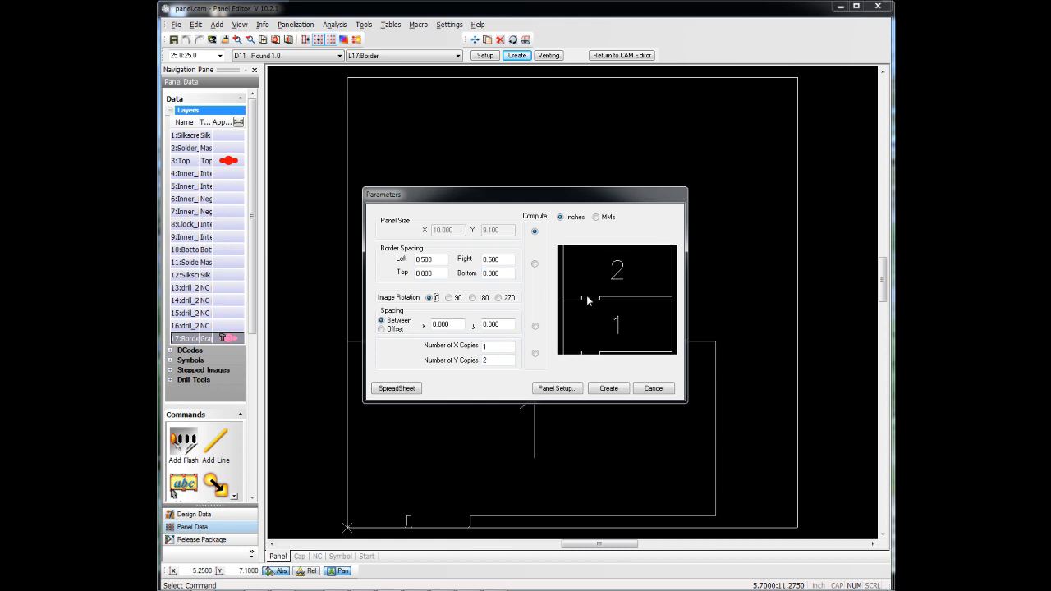
pyautogui.moveTo(591, 282)
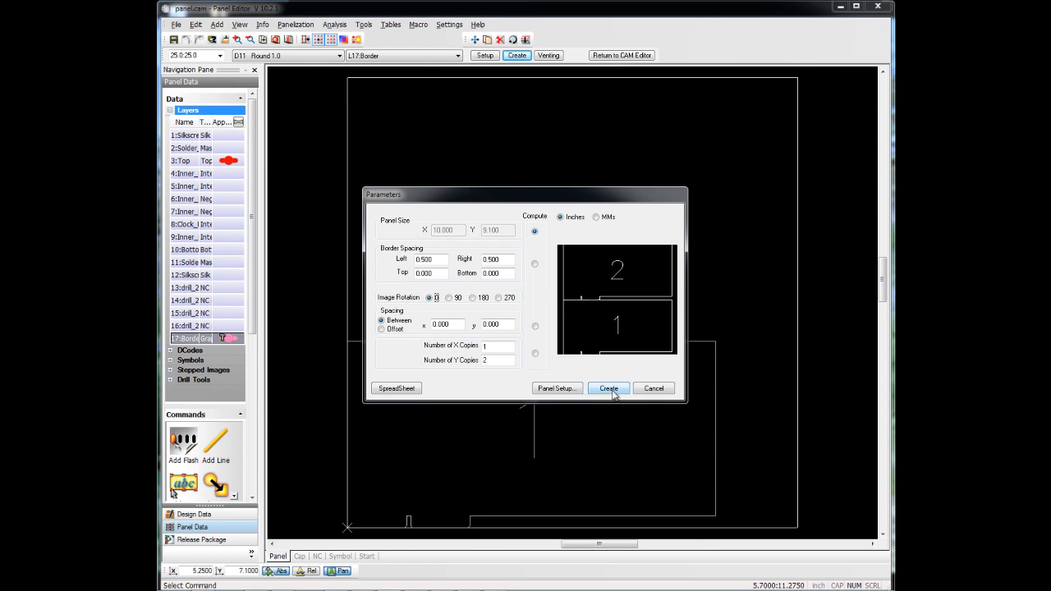
pyautogui.click(608, 388)
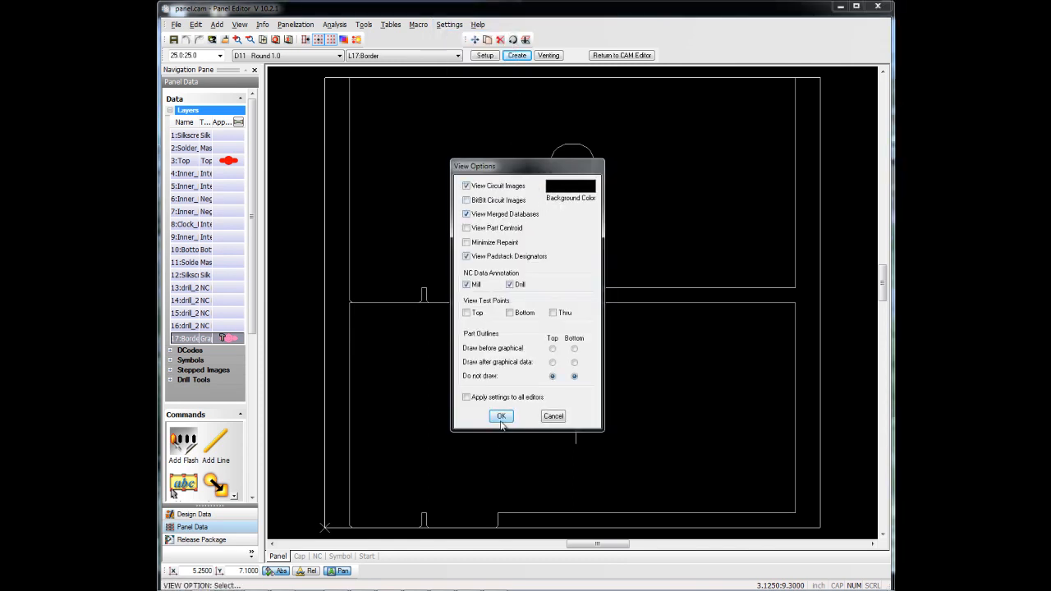
# Confirm the view options and flip the upper board copy 180 degrees
pyautogui.click(501, 417)
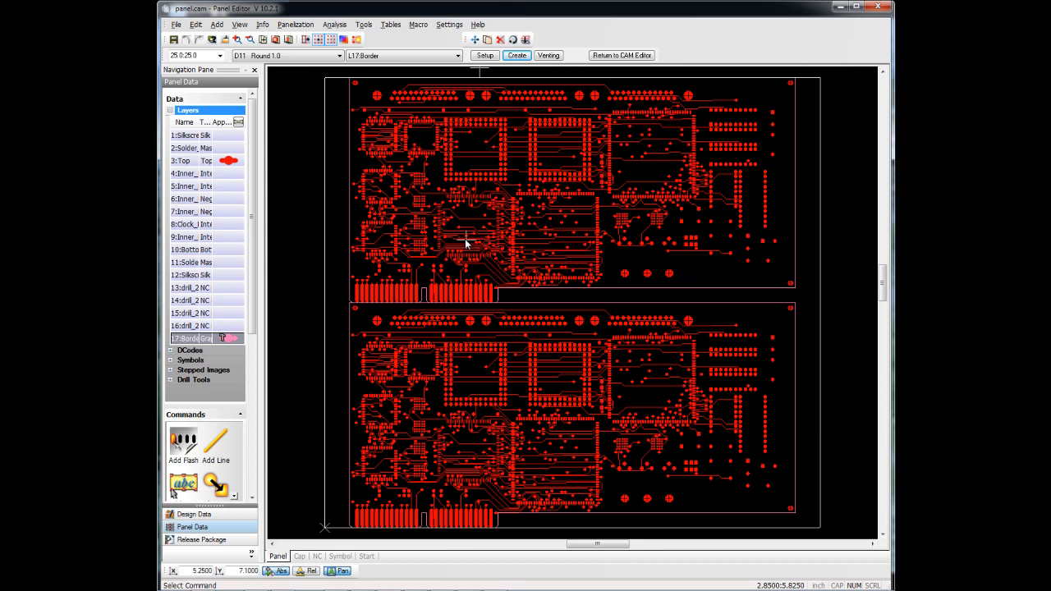
pyautogui.click(193, 25)
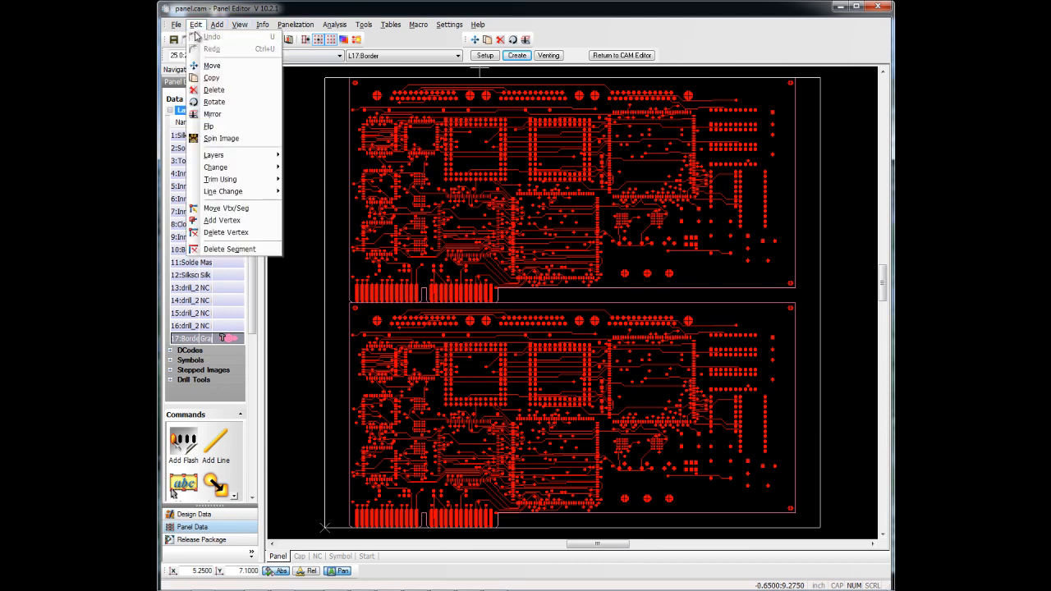
pyautogui.click(207, 125)
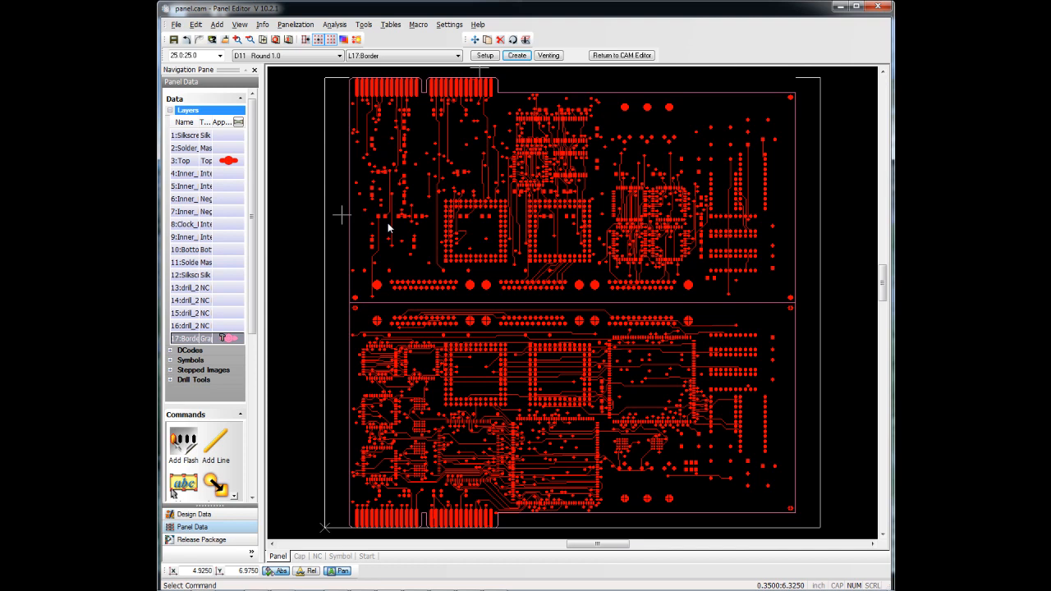
pyautogui.moveTo(461, 168)
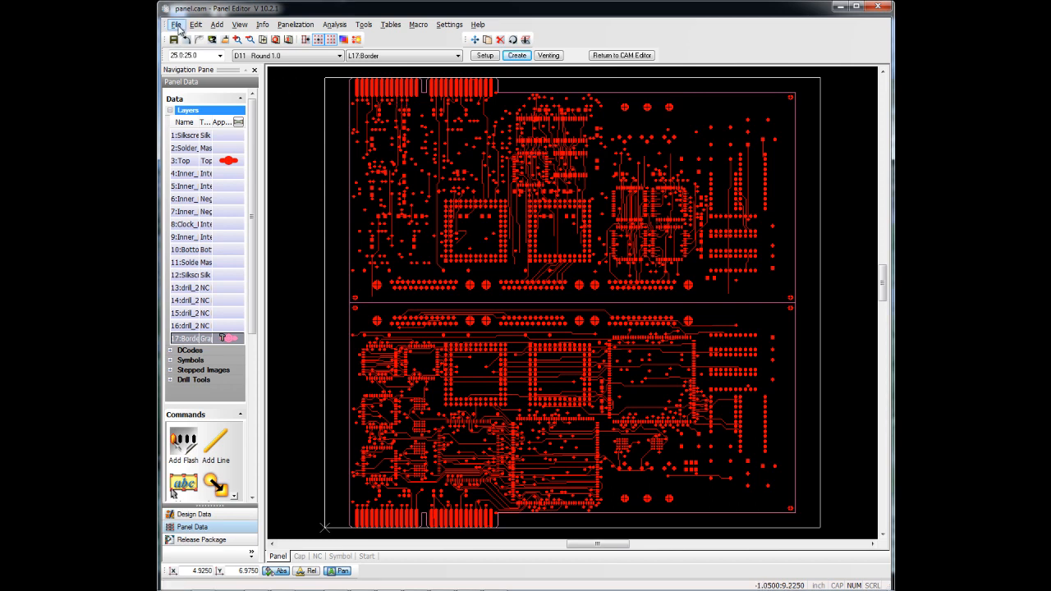
# Bring up the Export Gerber Layers dialog via File > Export Panel > Gerber Data
pyautogui.click(171, 23)
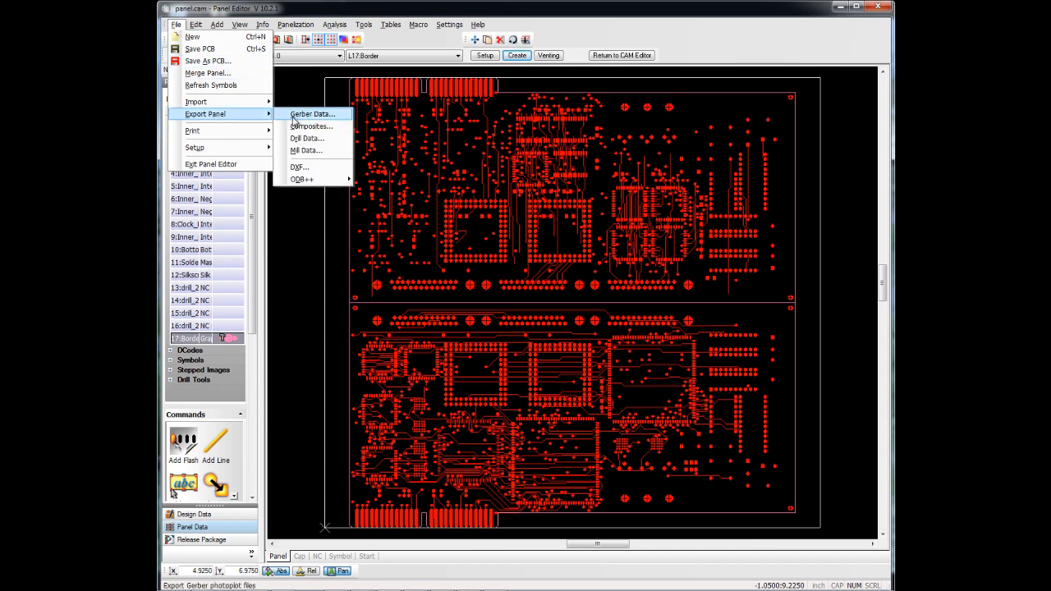
pyautogui.moveTo(310, 115)
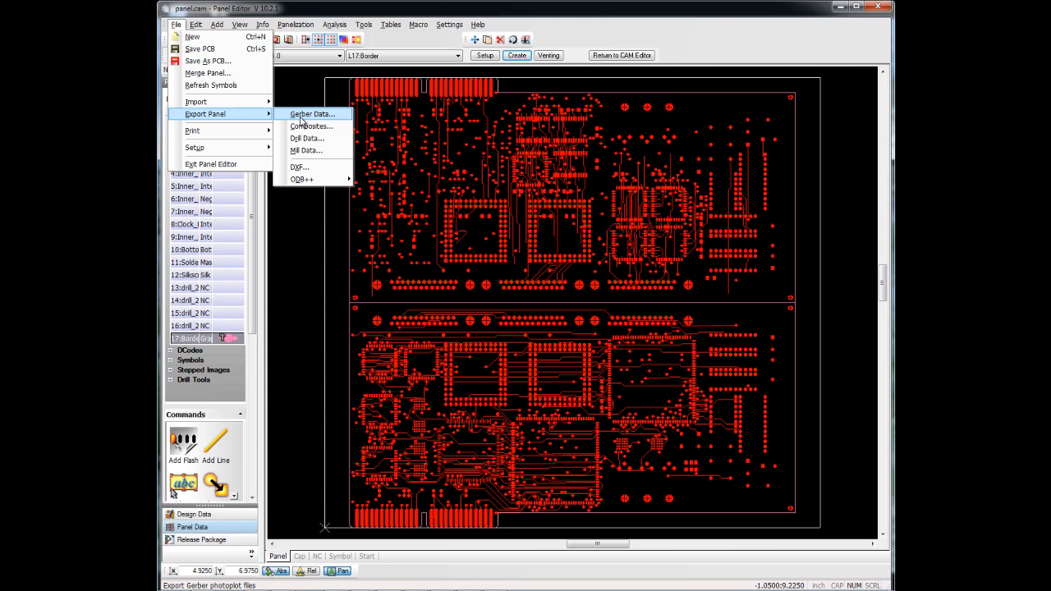
pyautogui.click(312, 113)
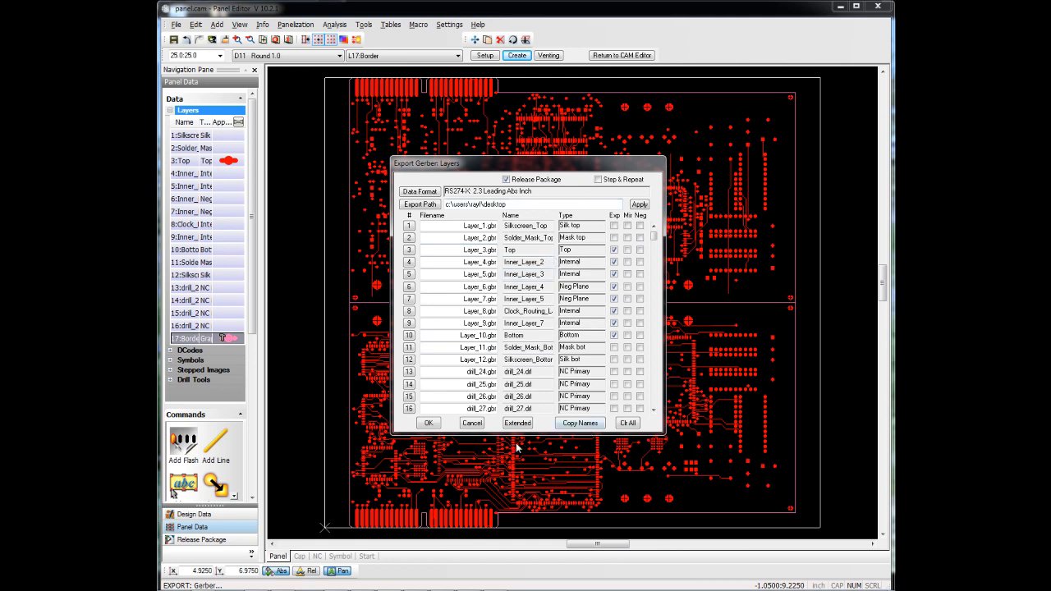
pyautogui.moveTo(473, 434)
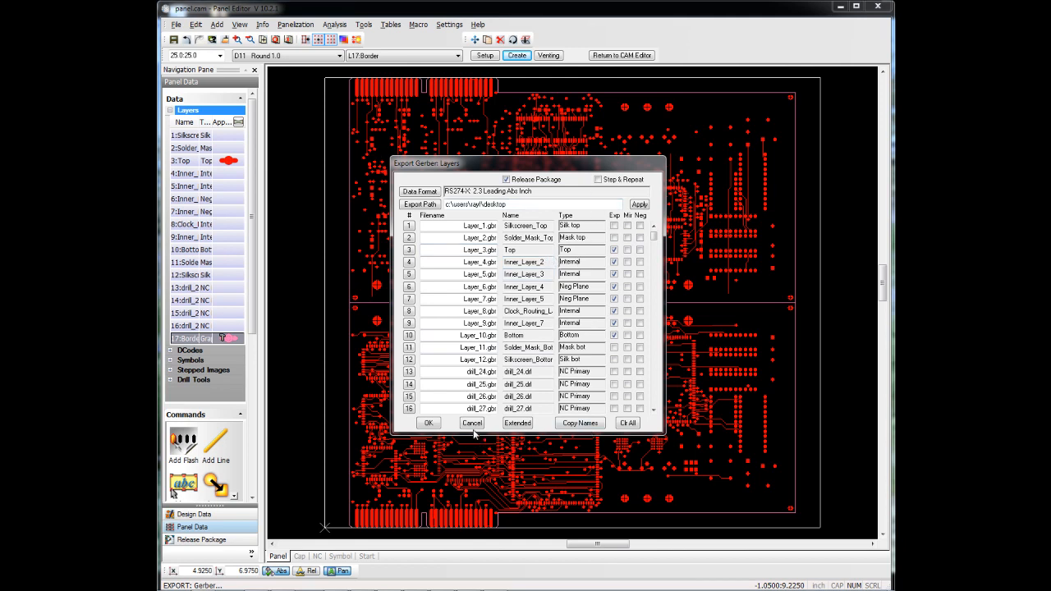